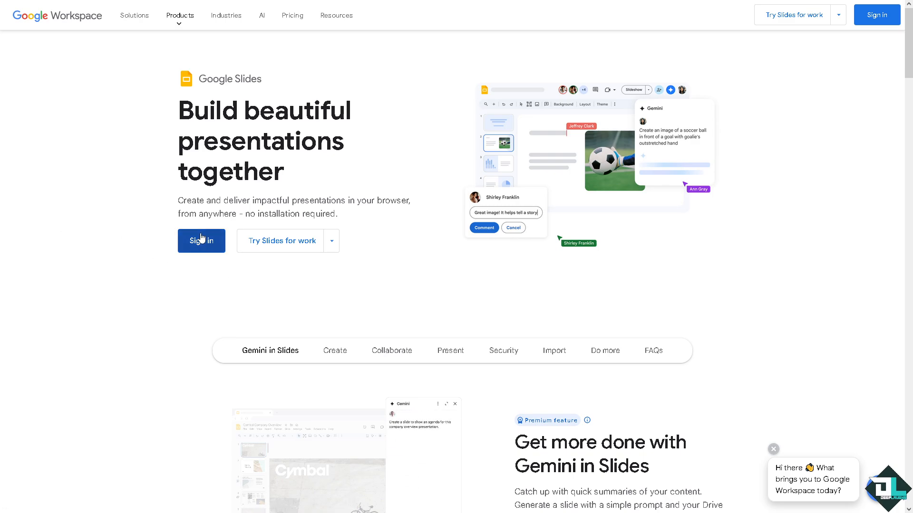
mouse_move(201, 241)
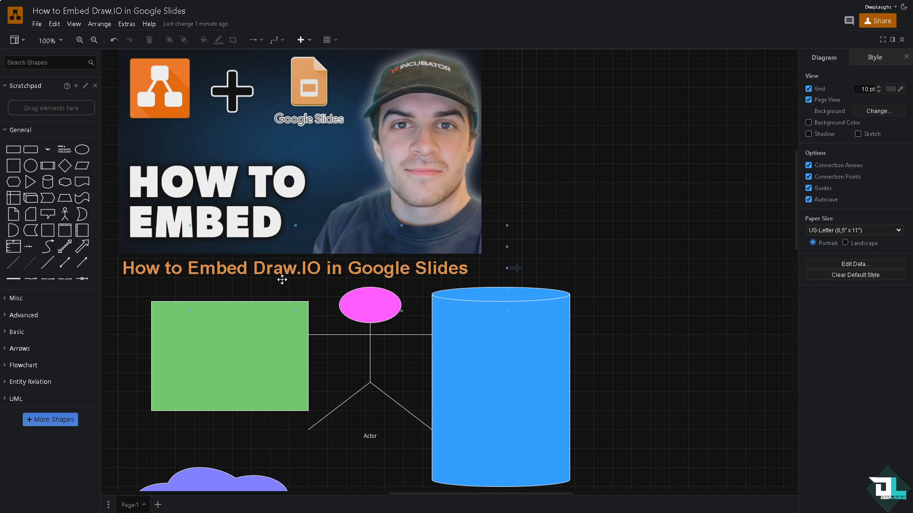
mouse_move(41, 198)
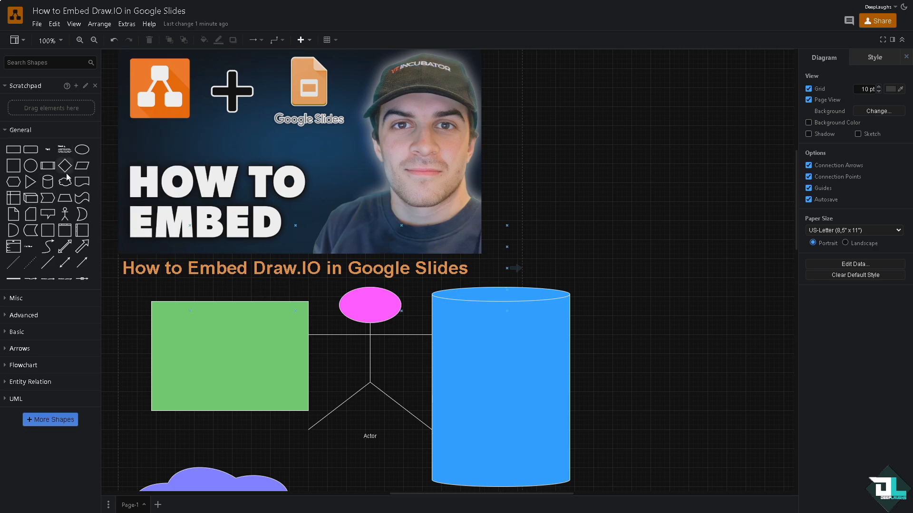
mouse_move(48, 230)
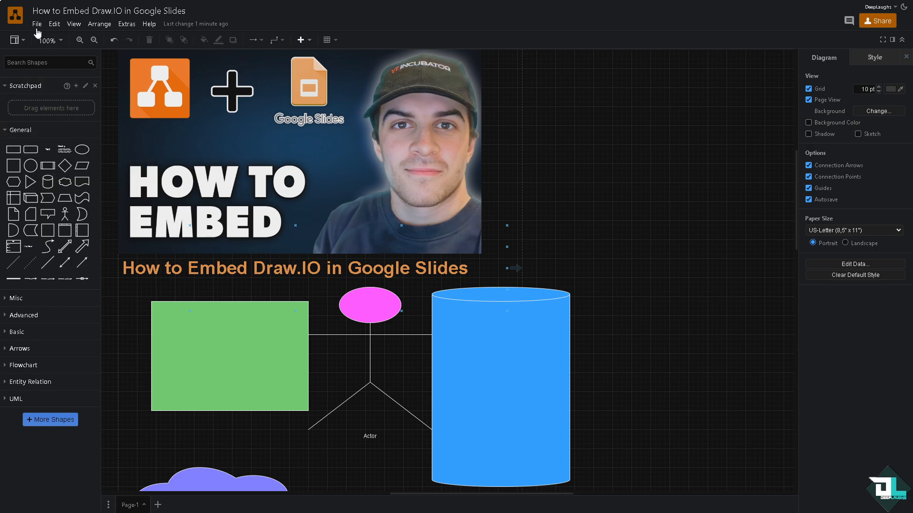
Show draw.io's Export as formats (PNG, JPEG, SVG, PDF) from the File menu.
click(37, 24)
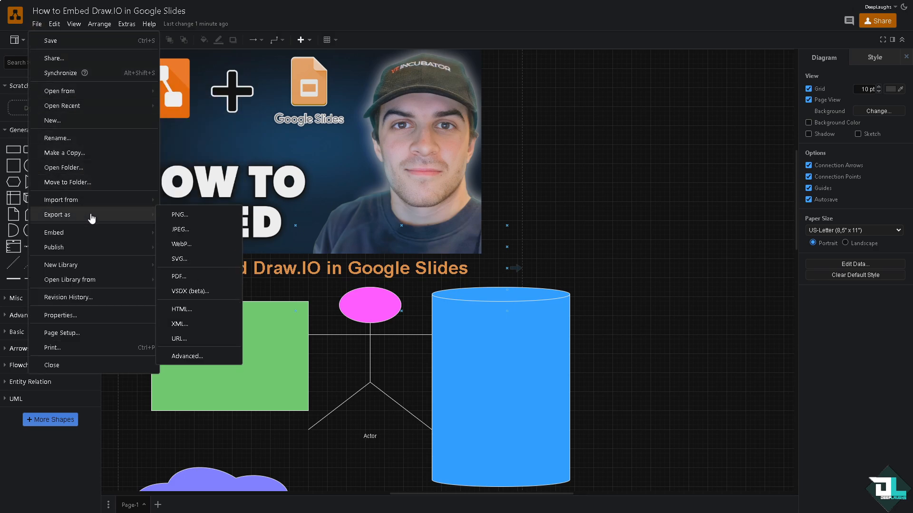
mouse_move(150, 227)
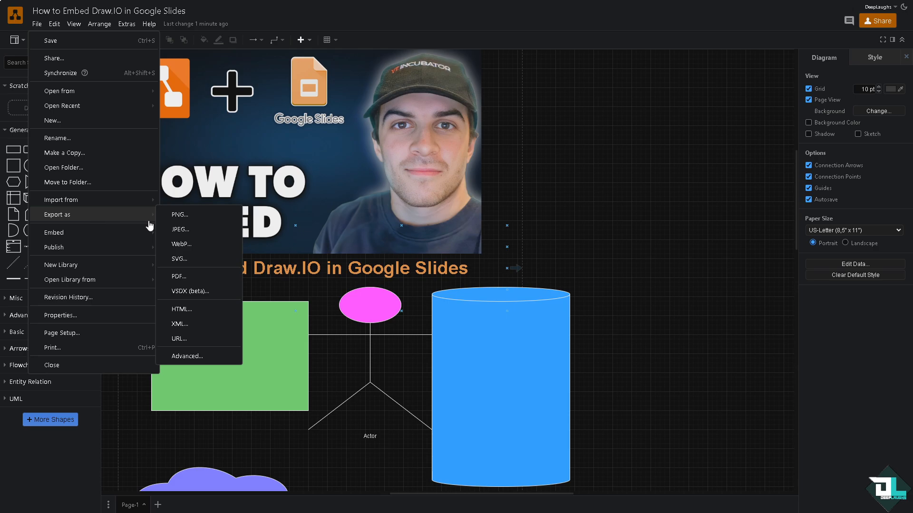
mouse_move(197, 260)
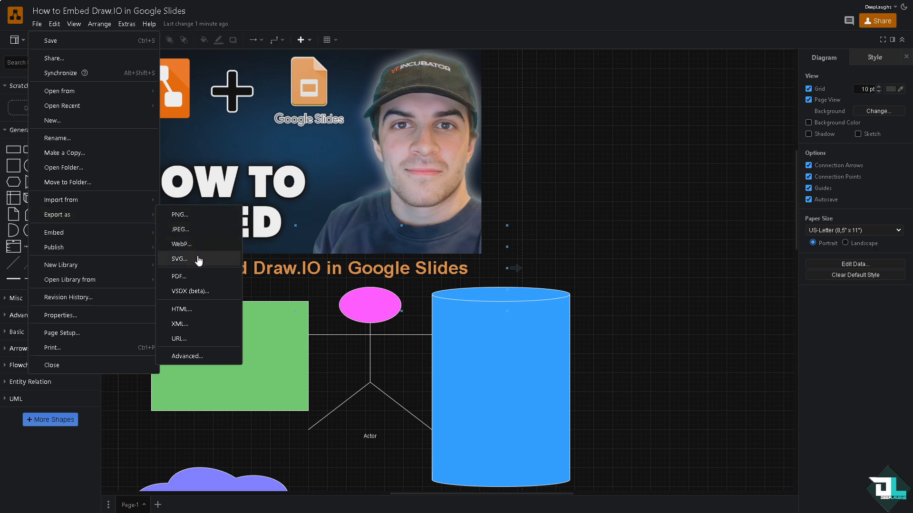
mouse_move(186, 214)
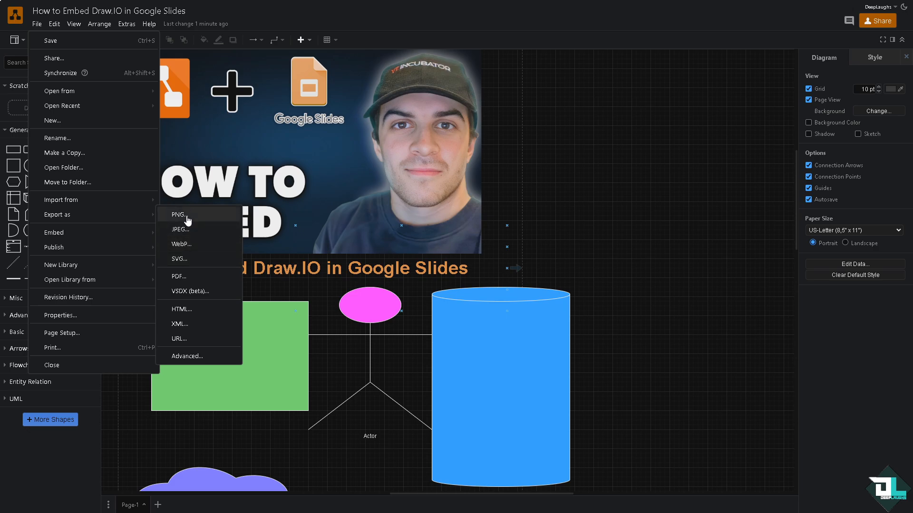
Choose PNG export with transparent background, sized to the diagram, at zoom 69.
click(178, 214)
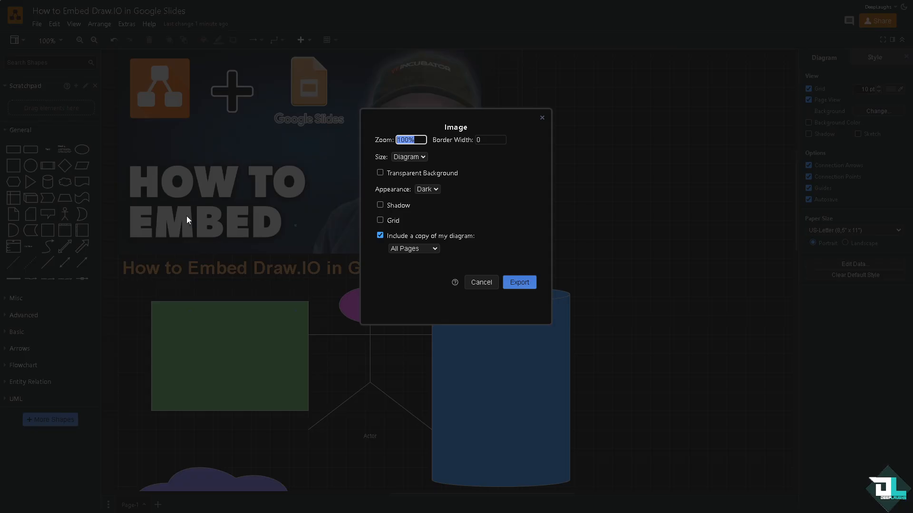
mouse_move(430, 224)
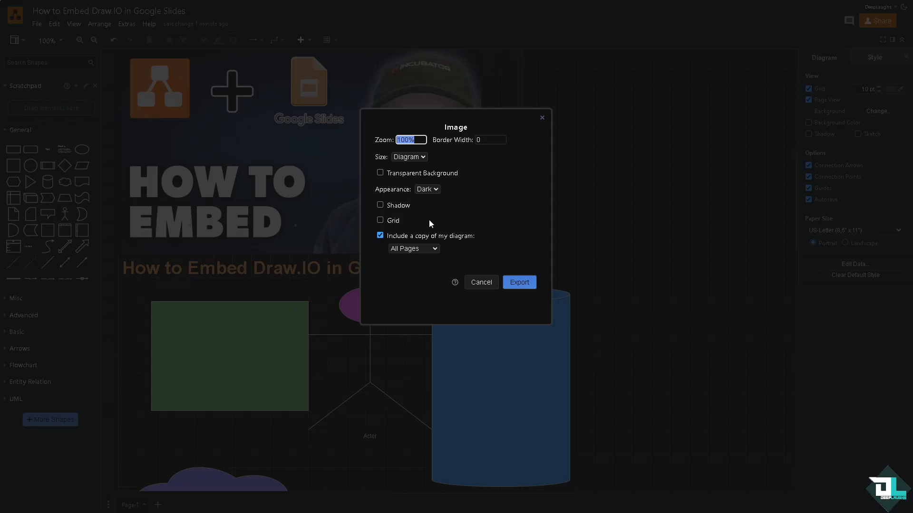
mouse_move(389, 185)
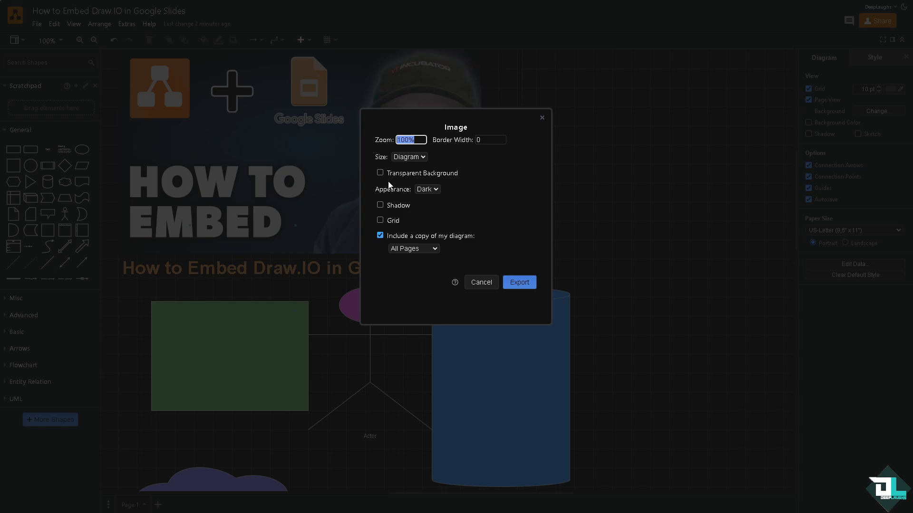
click(380, 173)
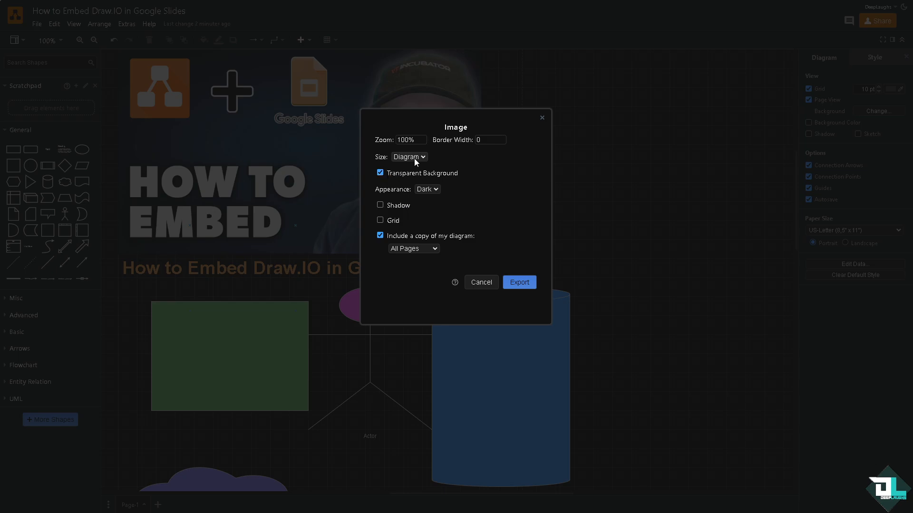
click(409, 156)
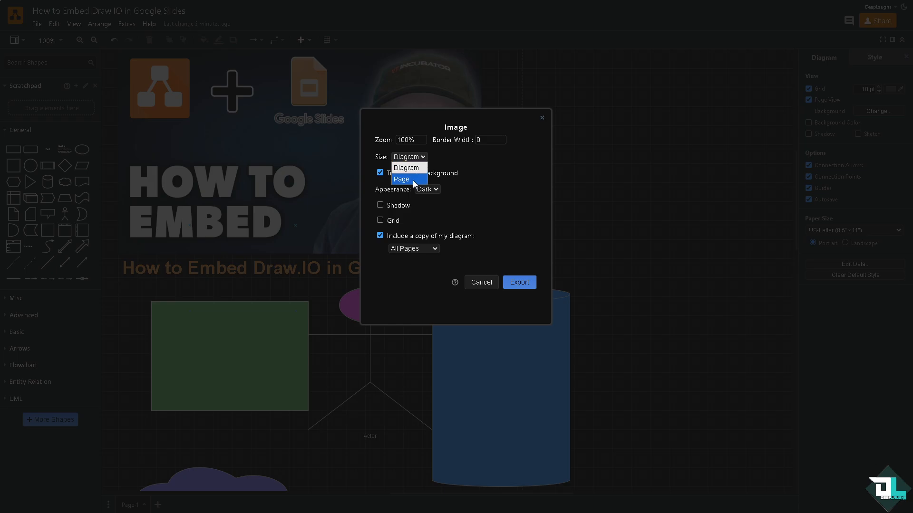
mouse_move(407, 168)
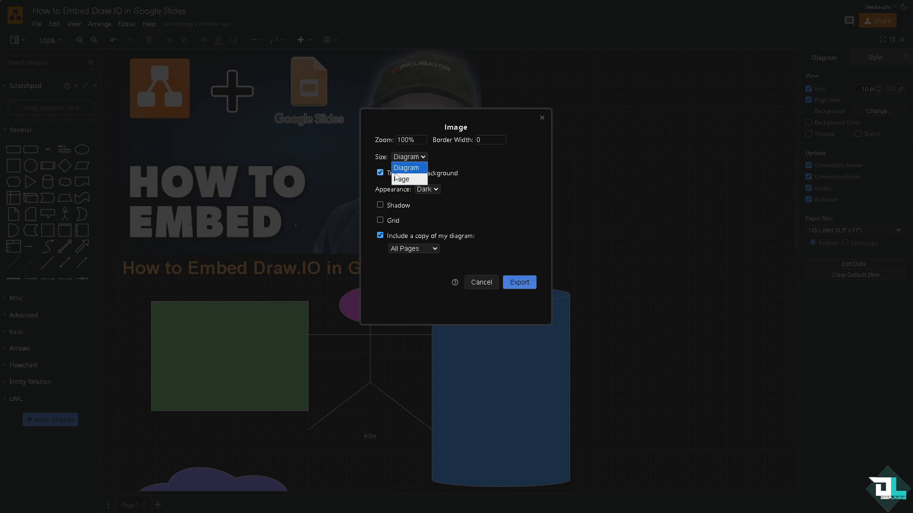
click(408, 167)
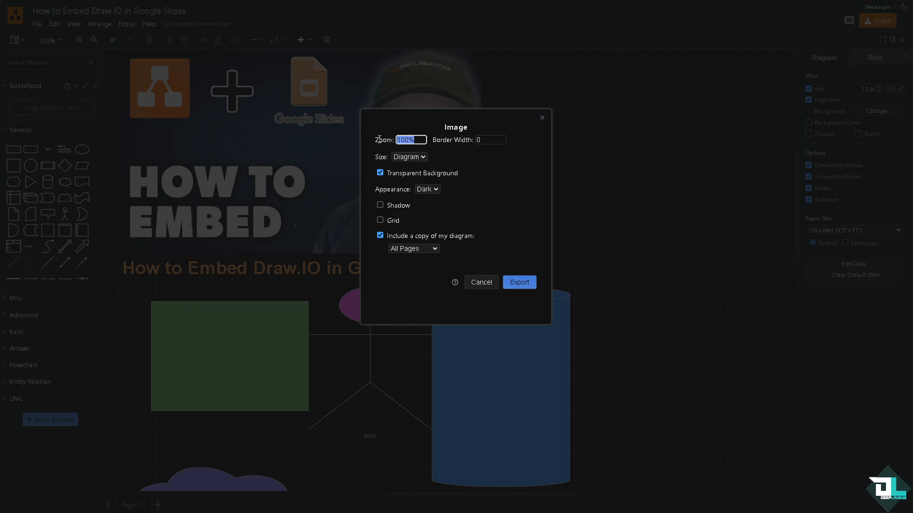
text(1)
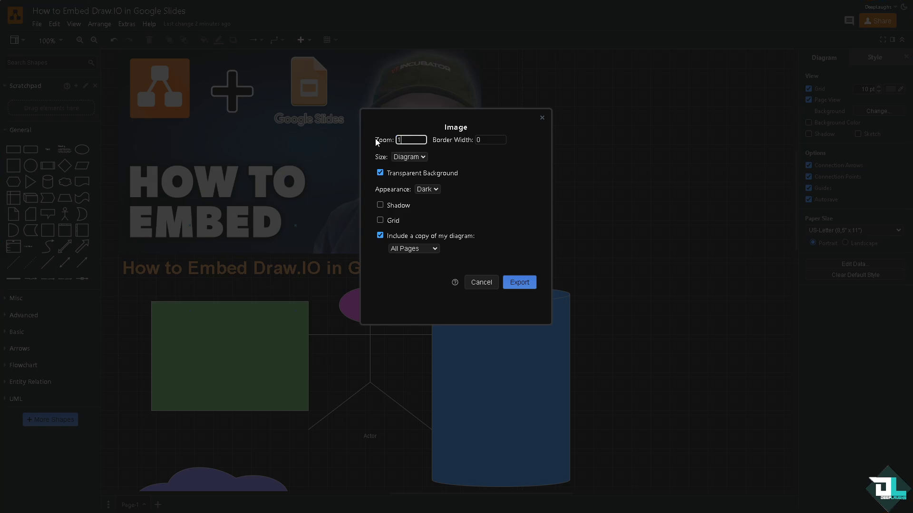
text(69)
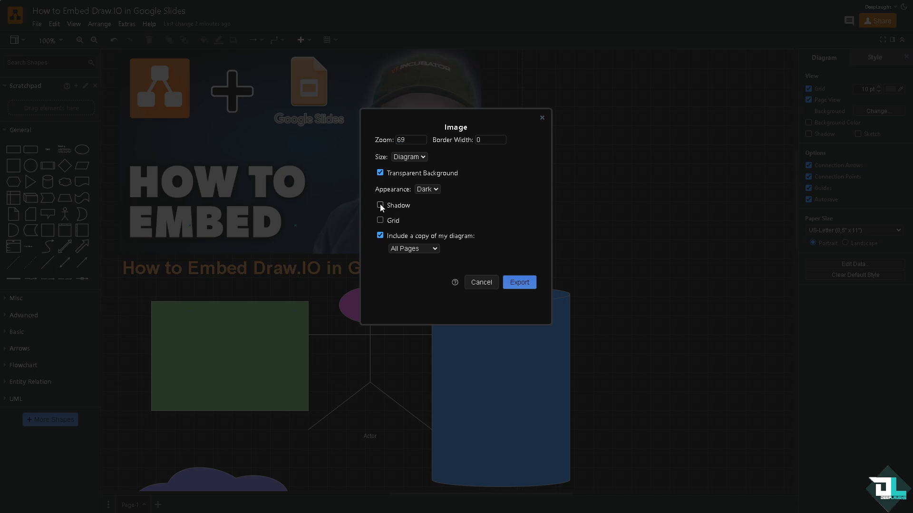
Enable shadow and keep a copy of the diagram embedded with all pages.
click(381, 220)
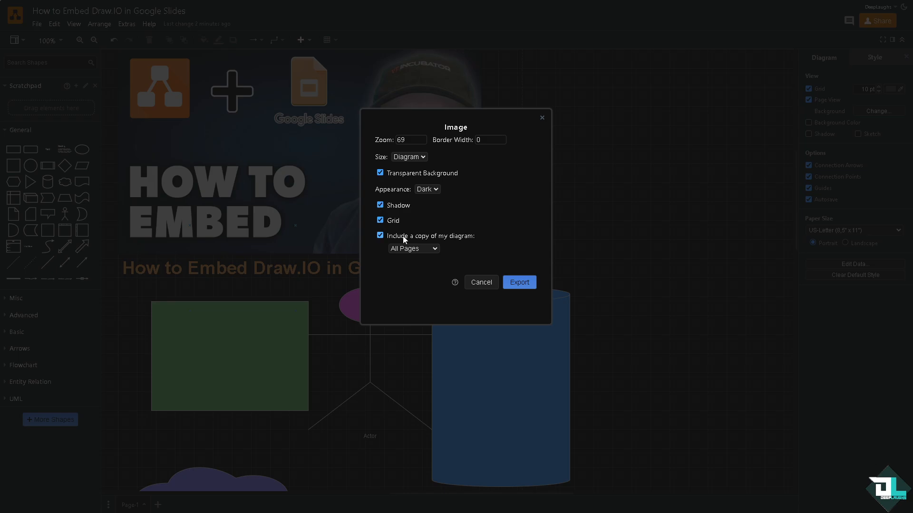
mouse_move(406, 242)
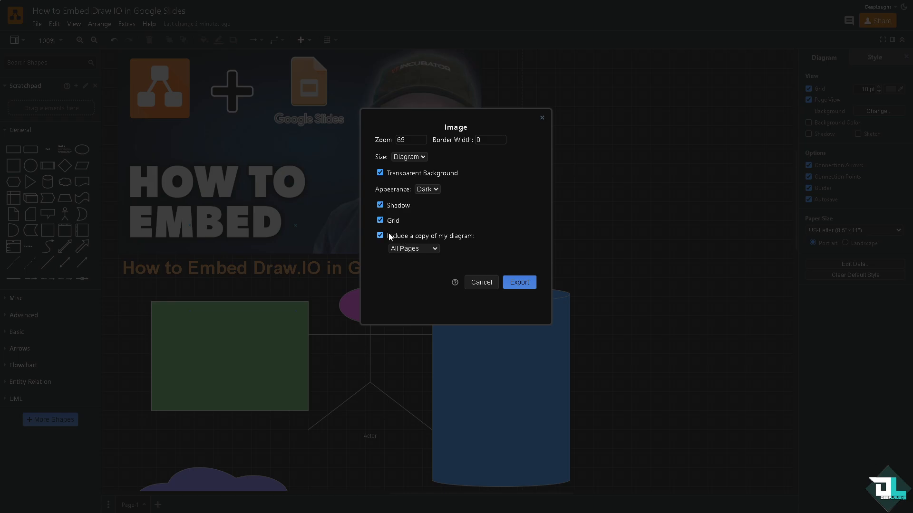
click(379, 235)
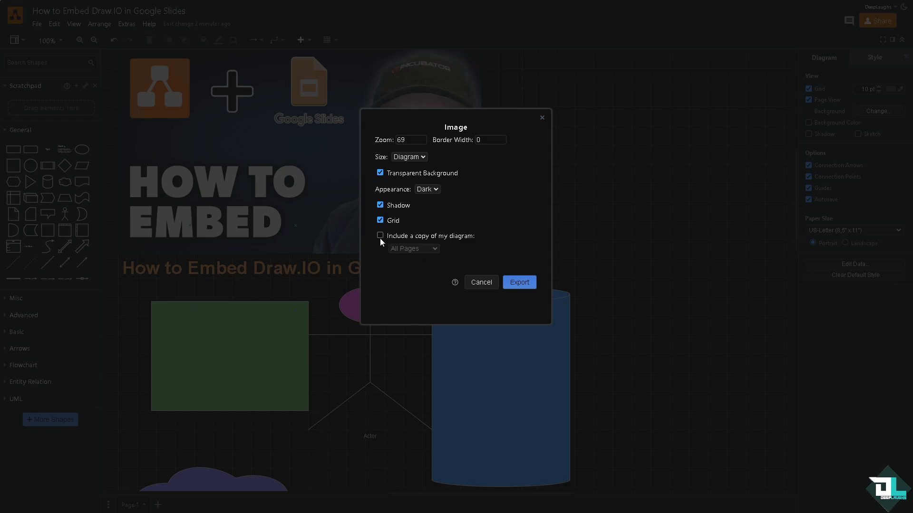
click(379, 236)
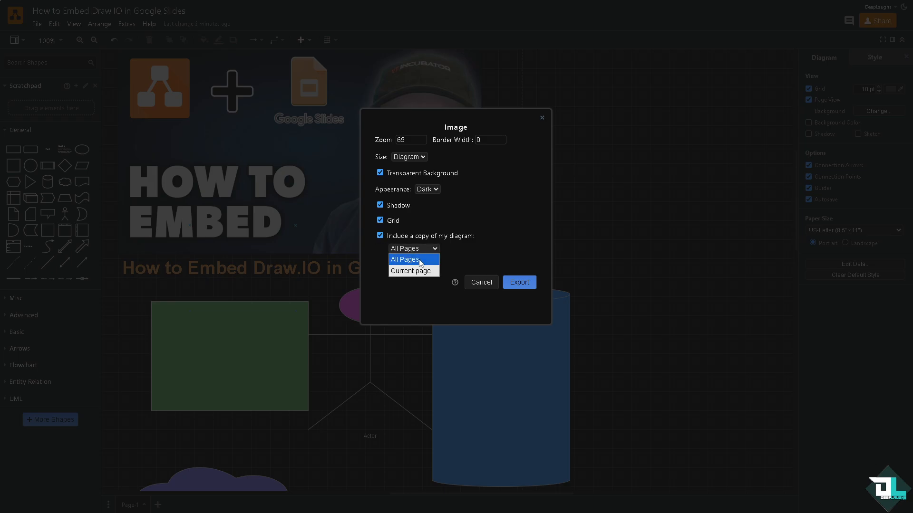
click(404, 259)
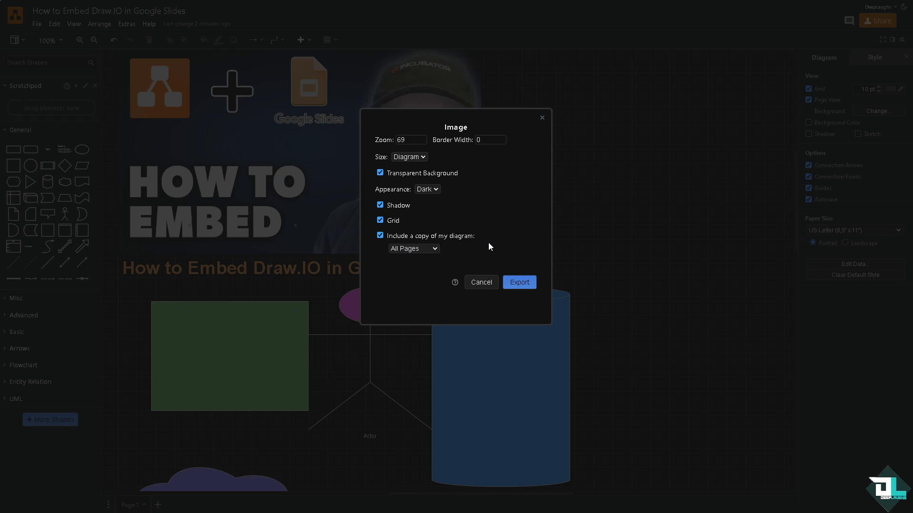
mouse_move(518, 282)
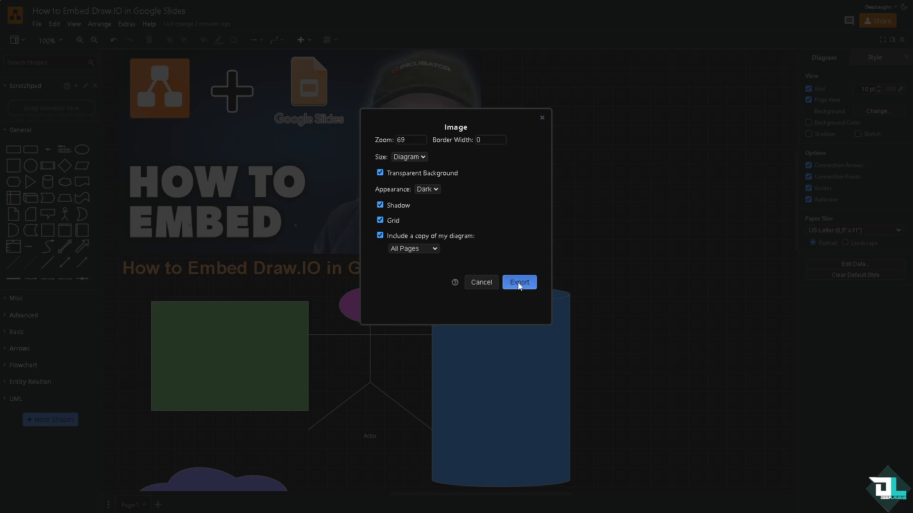
Export the PNG and set its save destination to Download rather than Google Drive.
click(518, 282)
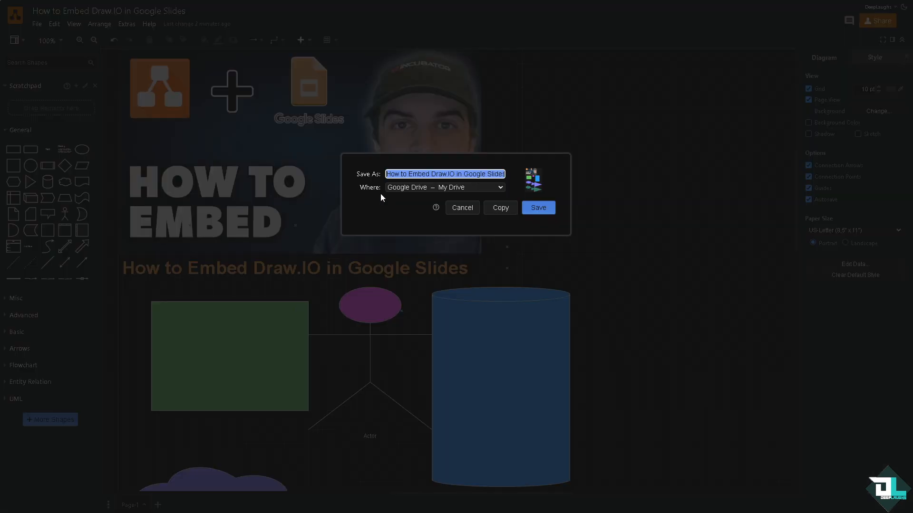
mouse_move(380, 196)
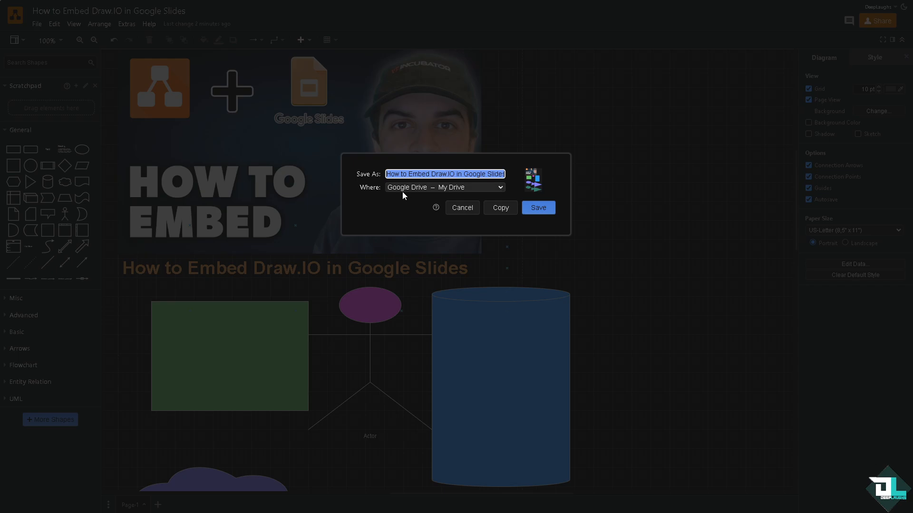
mouse_move(459, 194)
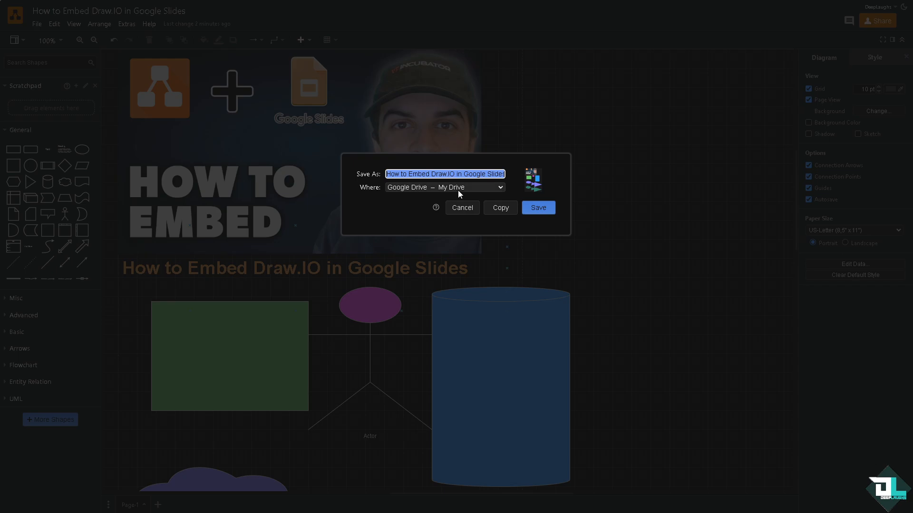
click(443, 187)
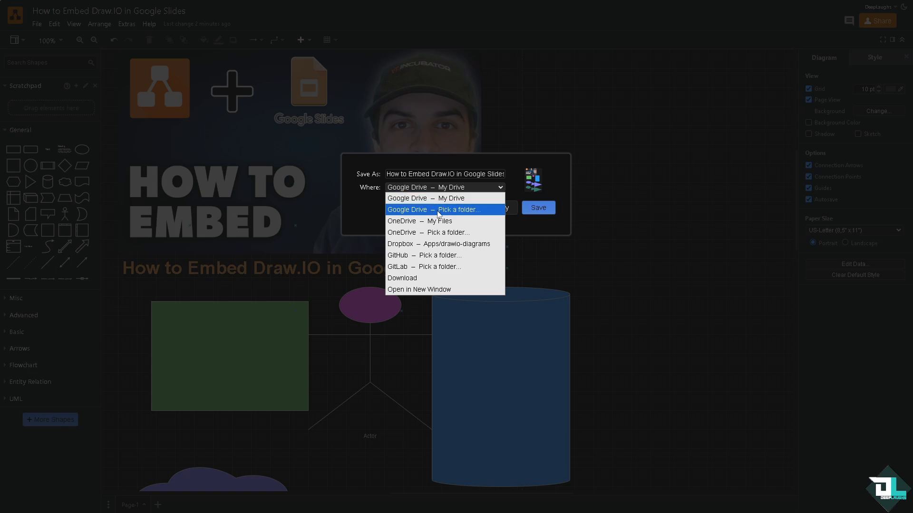
mouse_move(435, 209)
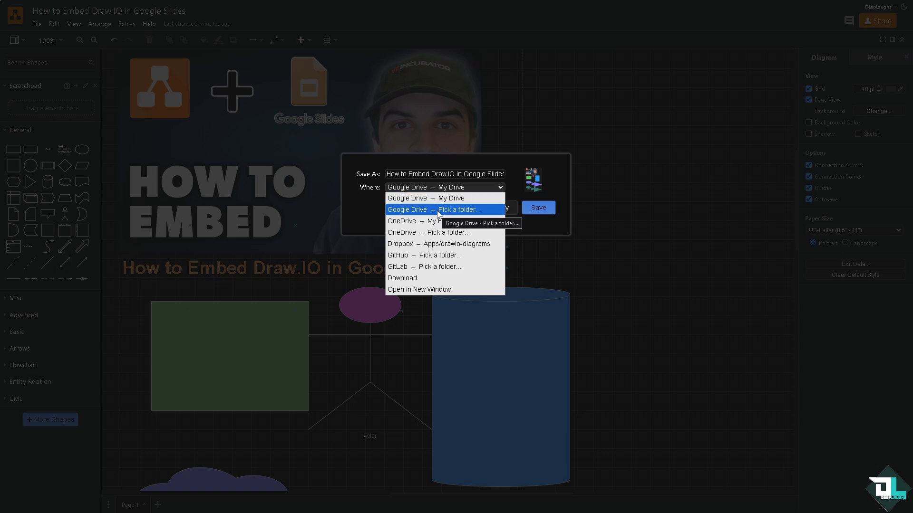
mouse_move(448, 222)
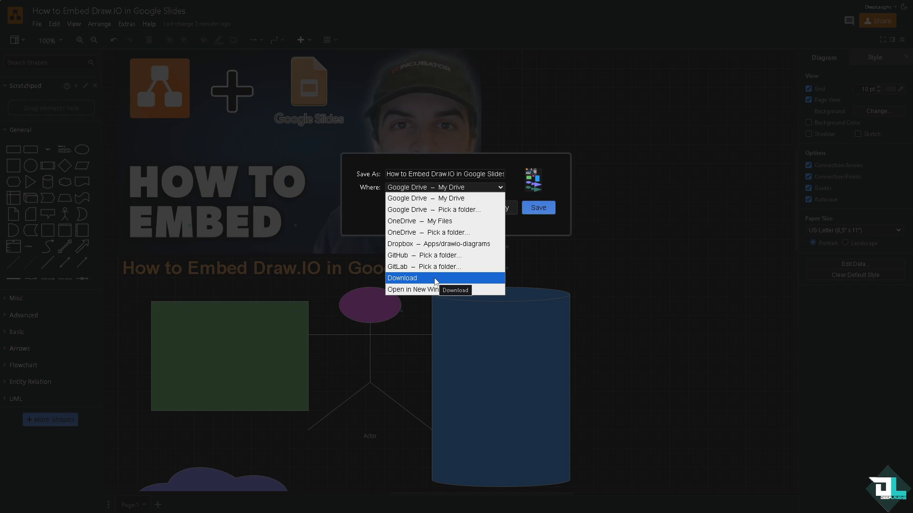
click(401, 278)
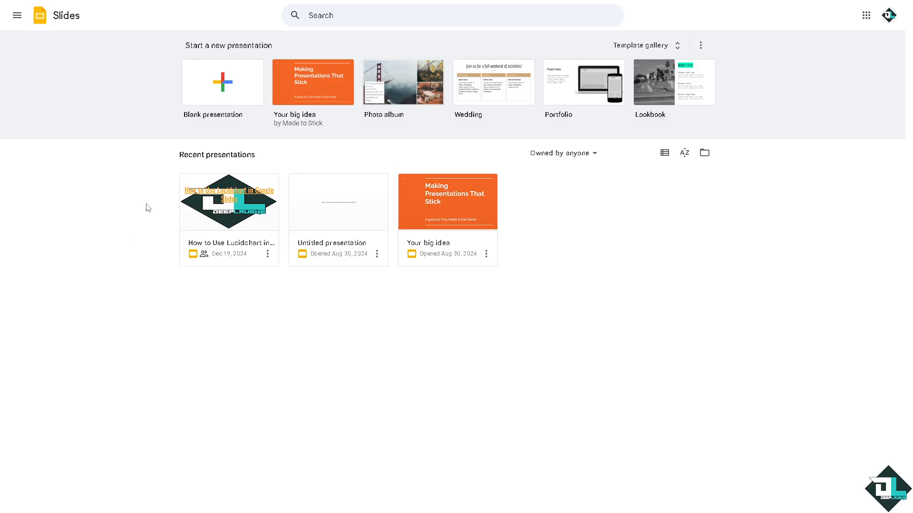
mouse_move(222, 81)
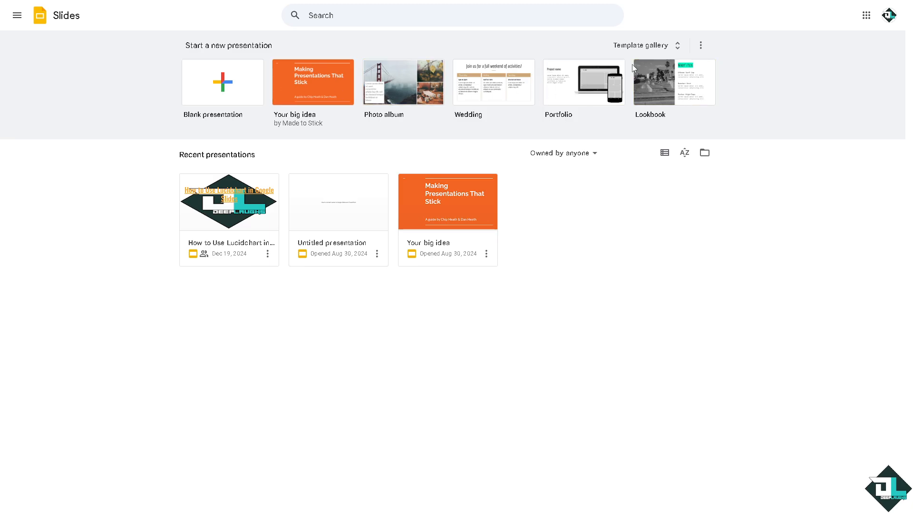
Expand the Slides template gallery and browse through the templates.
click(639, 46)
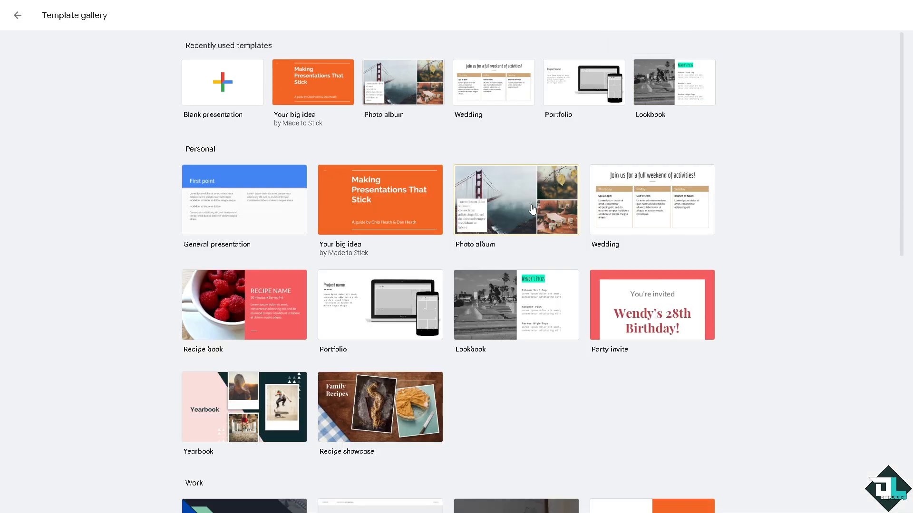
scroll(down, 3)
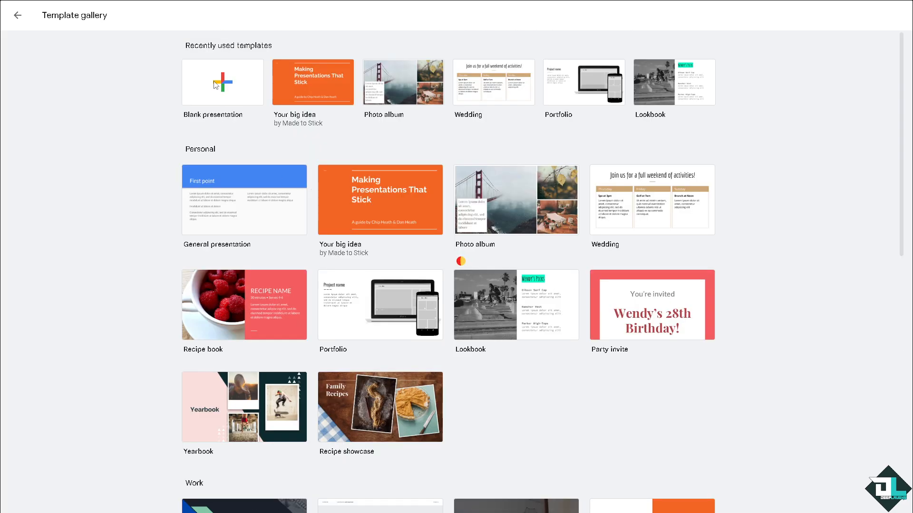
Create a blank presentation named 'How to Embed Draw IO in Google Slides' and reach the Insert options.
click(223, 82)
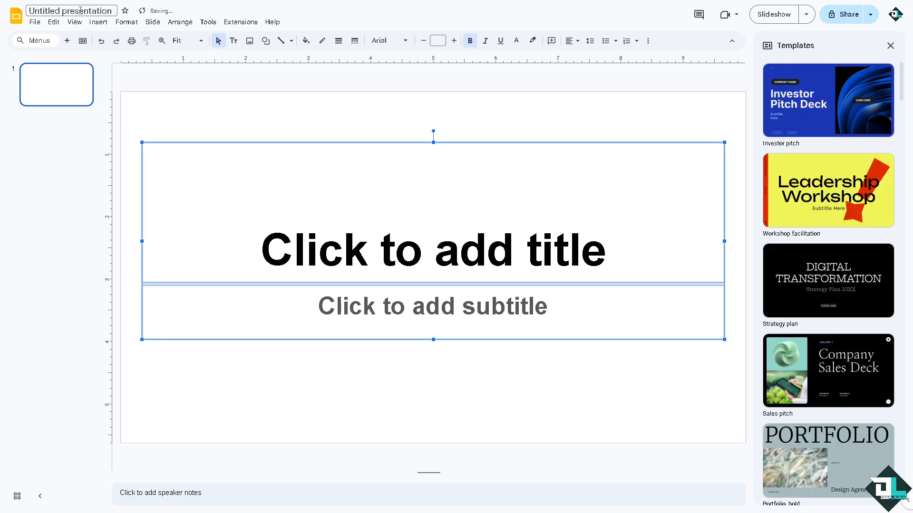
text(How to Embed Draw IO in Google Slides)
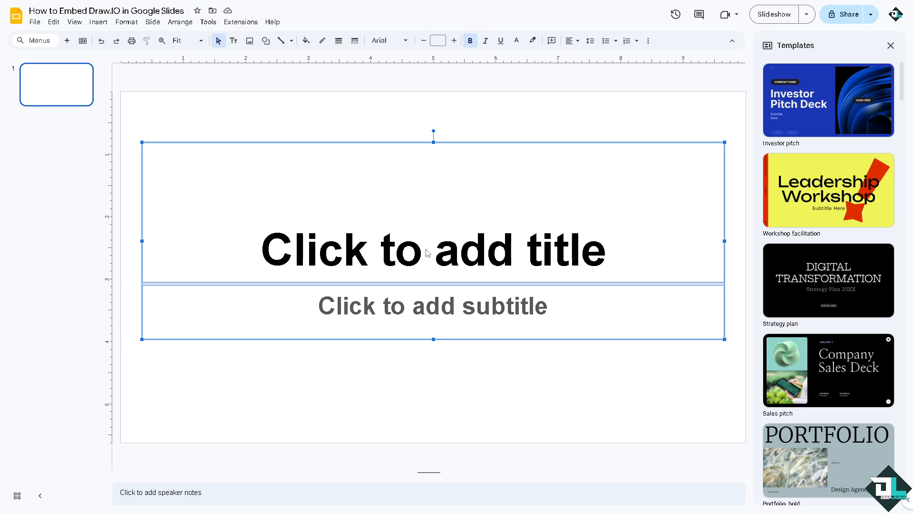
mouse_move(373, 316)
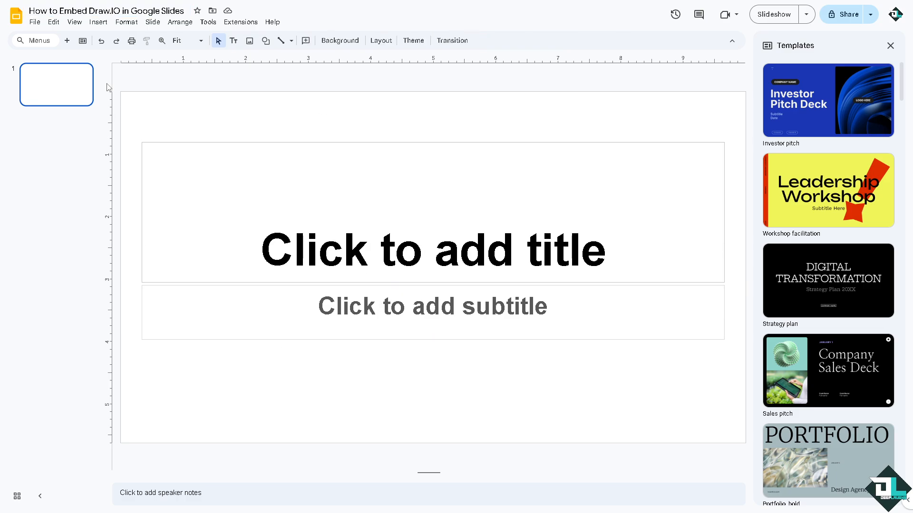
click(98, 22)
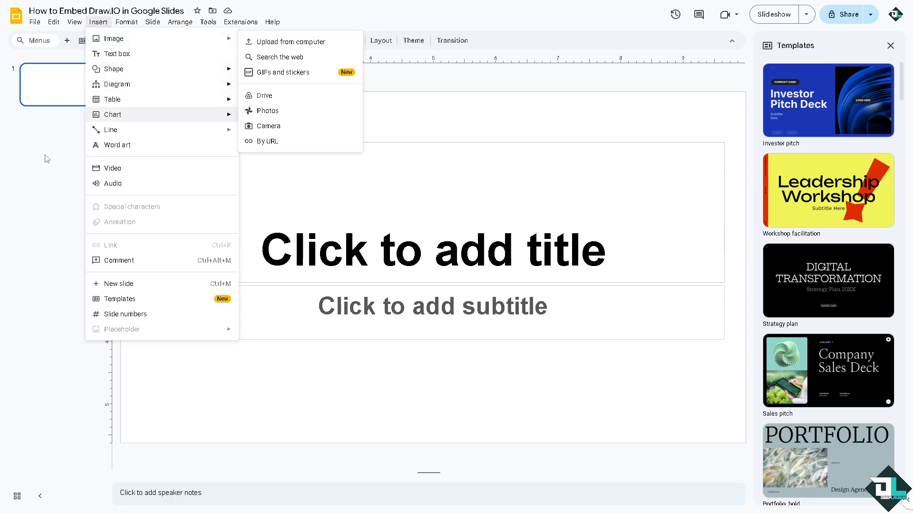
Upload the light PNG, title the slide 'How to Embed Draw IO in Google Slides', and resize the image on the left.
click(291, 41)
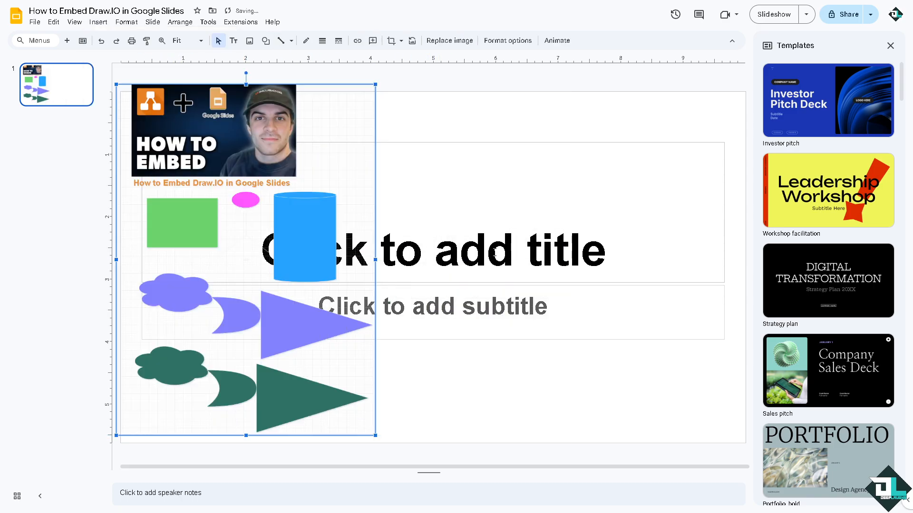
text(How to Embed Draw IO in Google Slides)
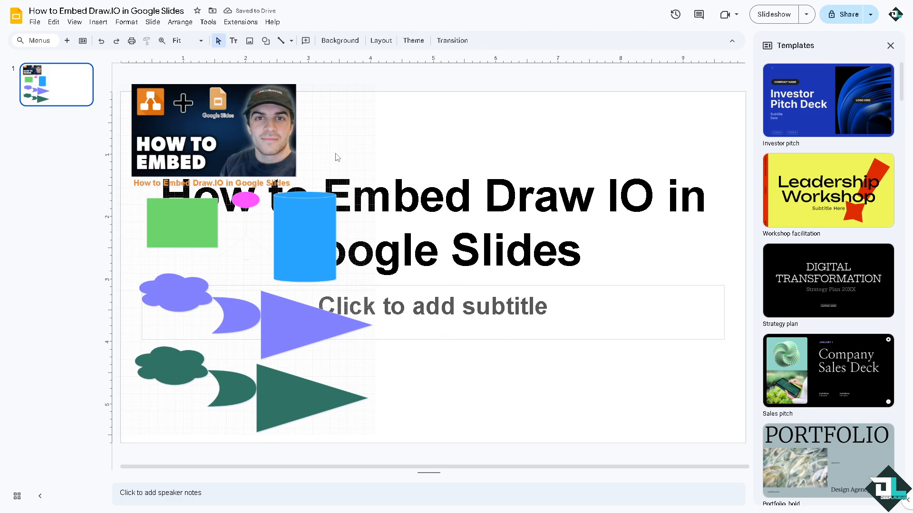
click(213, 130)
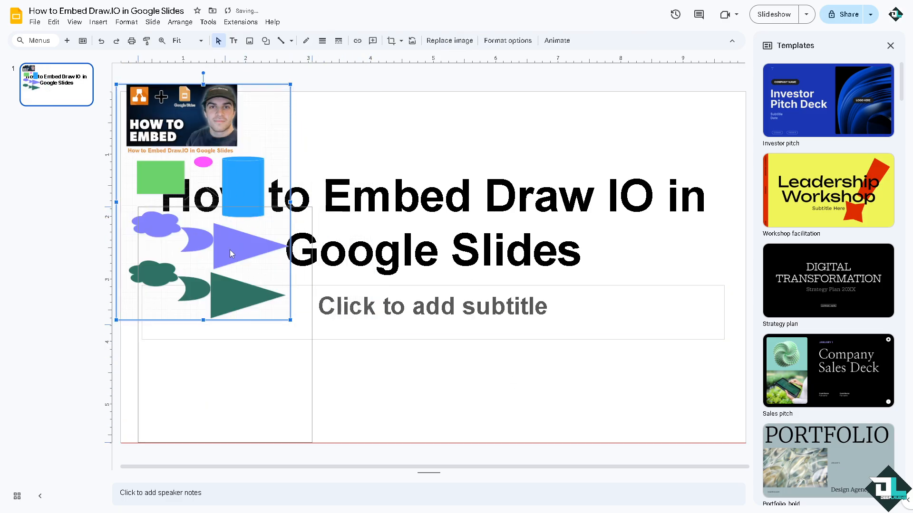
drag(204, 198, 209, 338)
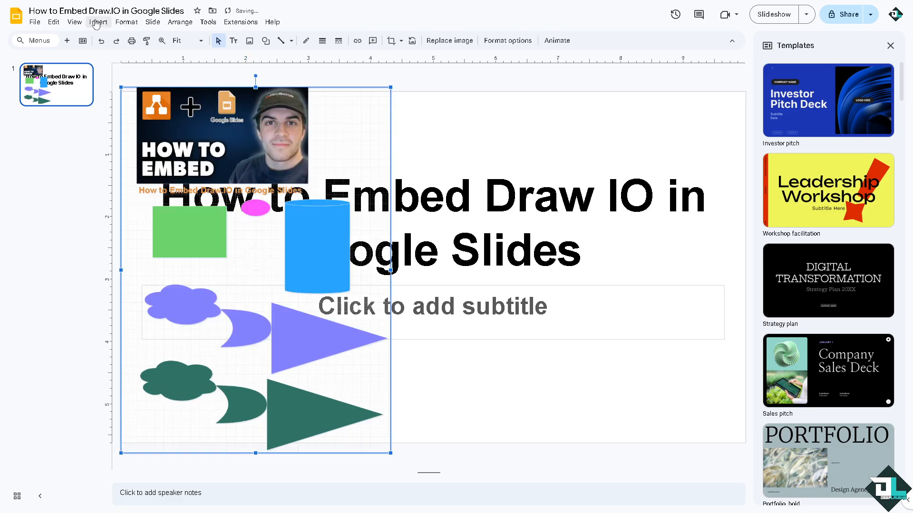
Reopen the Insert options before switching back to the draw.io editor.
click(98, 22)
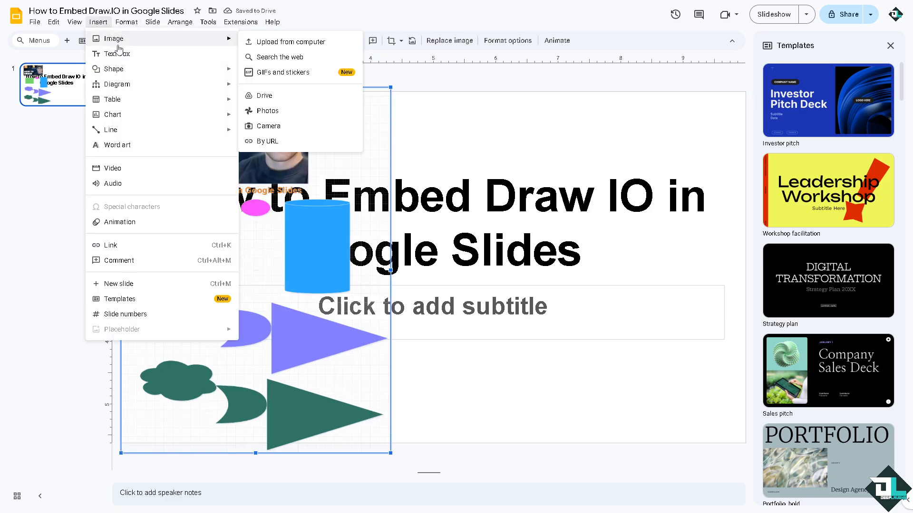
mouse_move(285, 95)
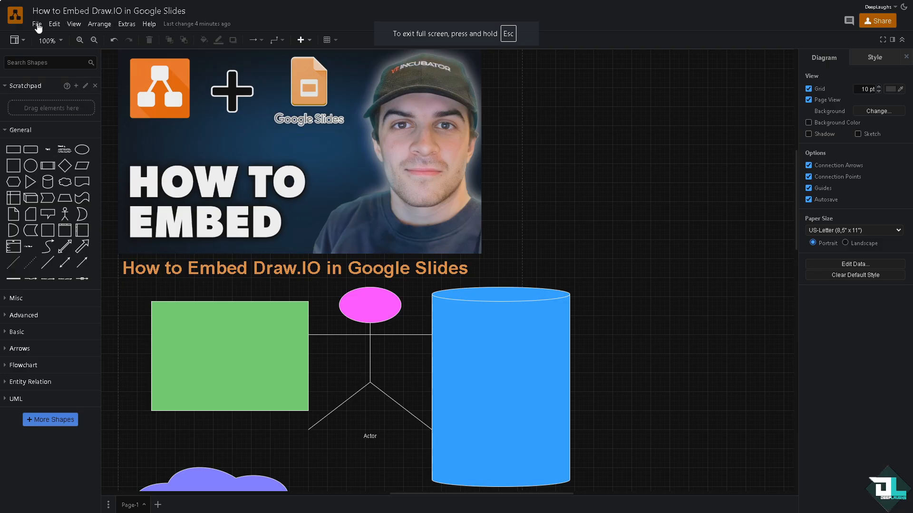
Export a dark-appearance PNG and save it to Google Drive – My Drive.
click(37, 23)
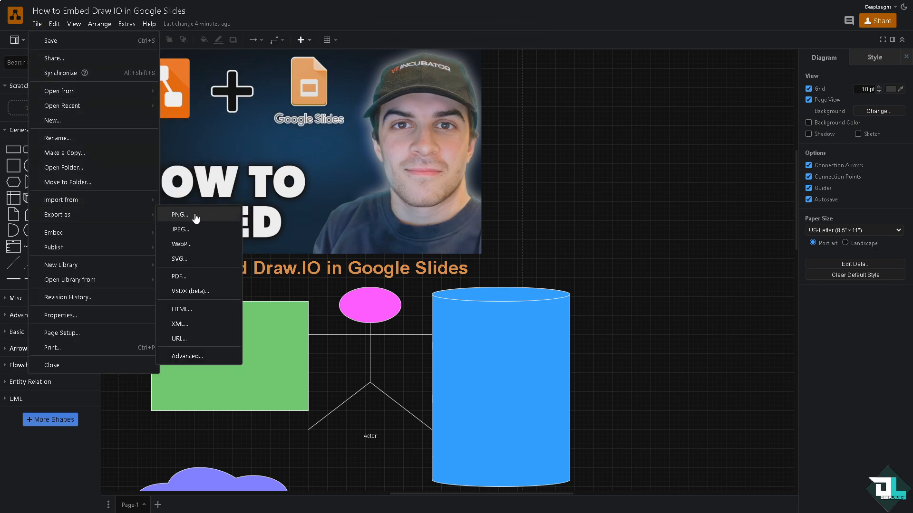
click(180, 214)
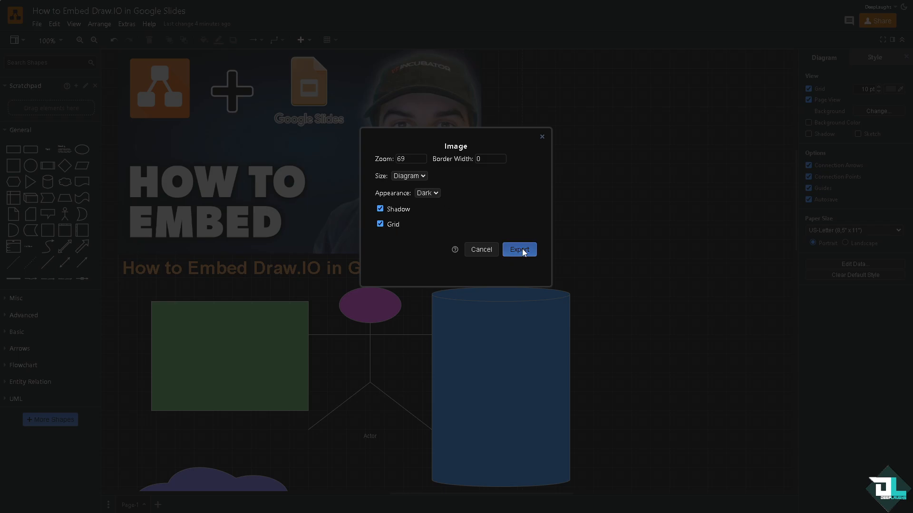
click(517, 249)
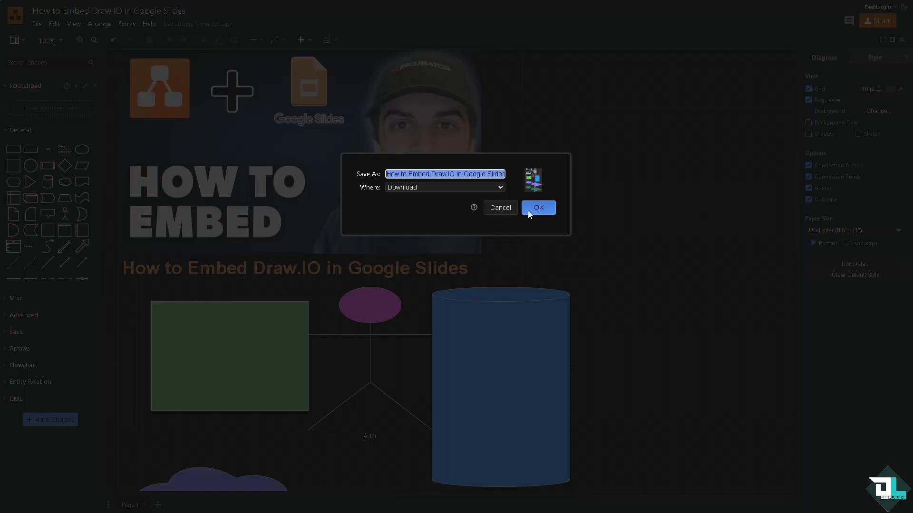
click(444, 188)
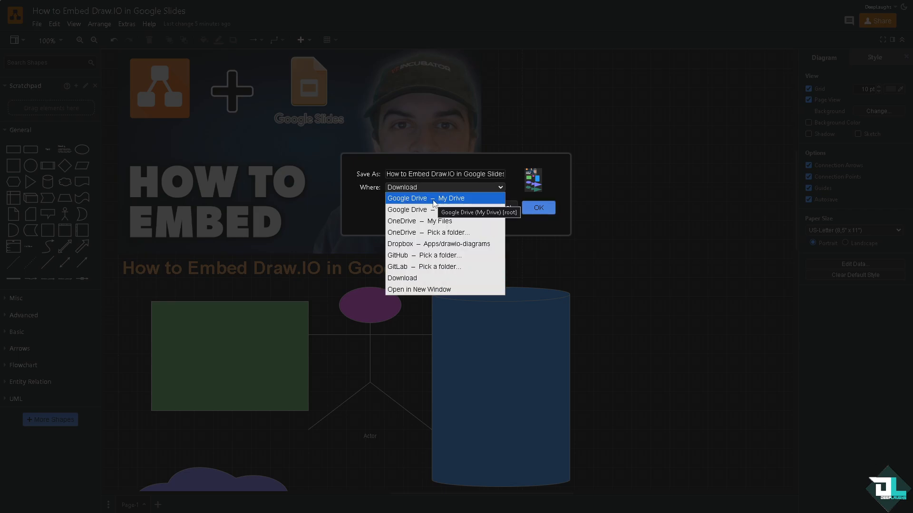
click(425, 198)
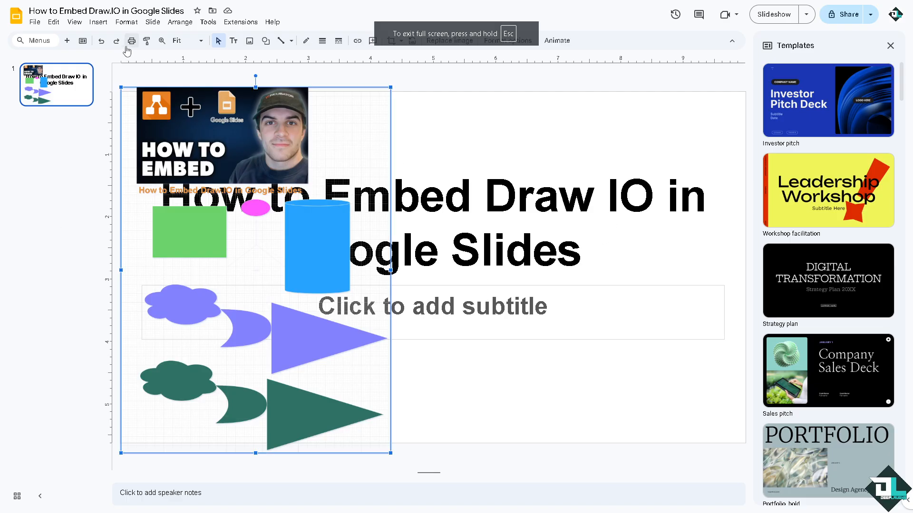
Insert the dark PNG from Drive beside the light one, then choose draw.io's Embed to Google Slides.
click(98, 22)
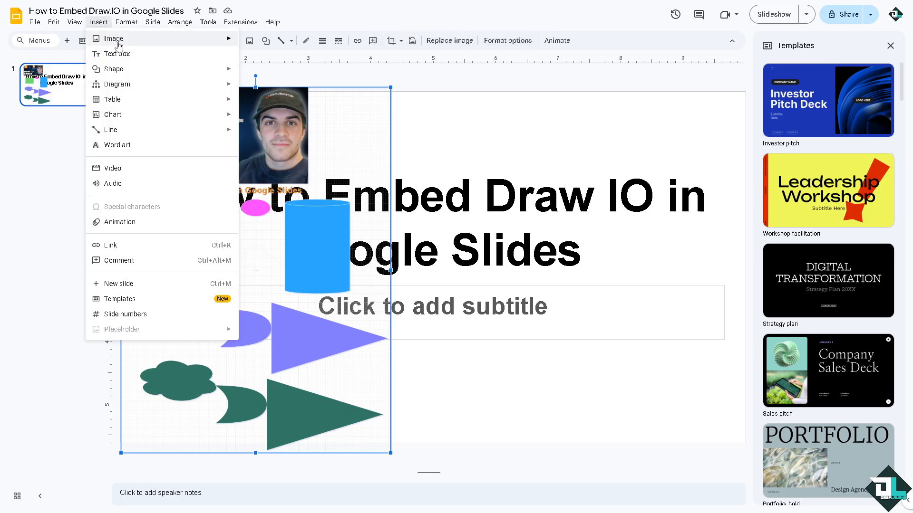
mouse_move(113, 38)
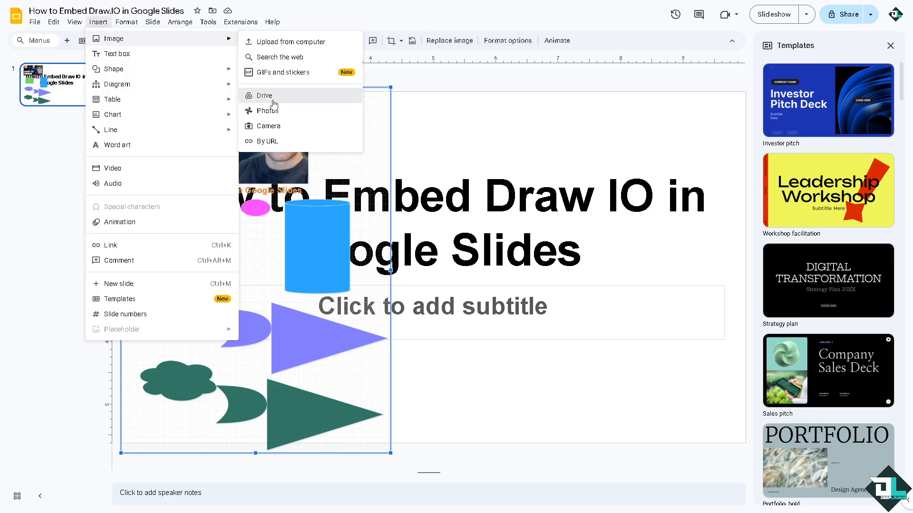
click(264, 95)
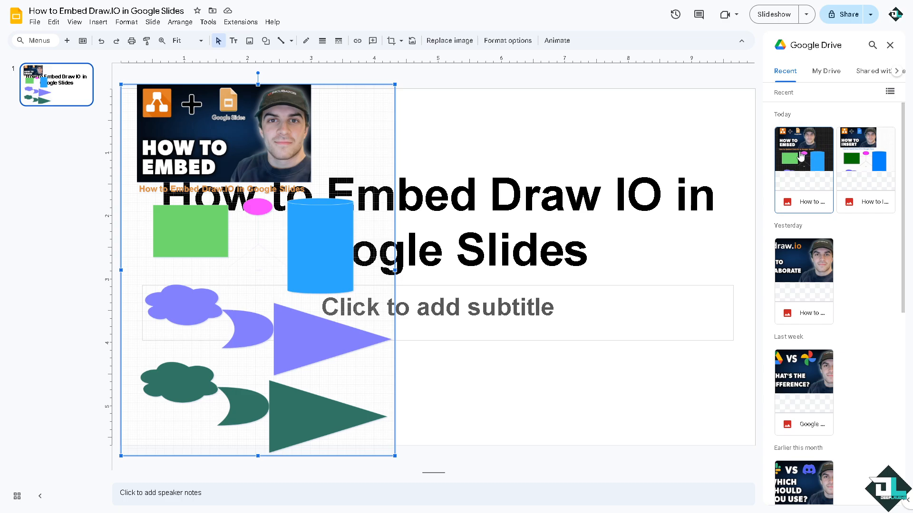
mouse_move(803, 156)
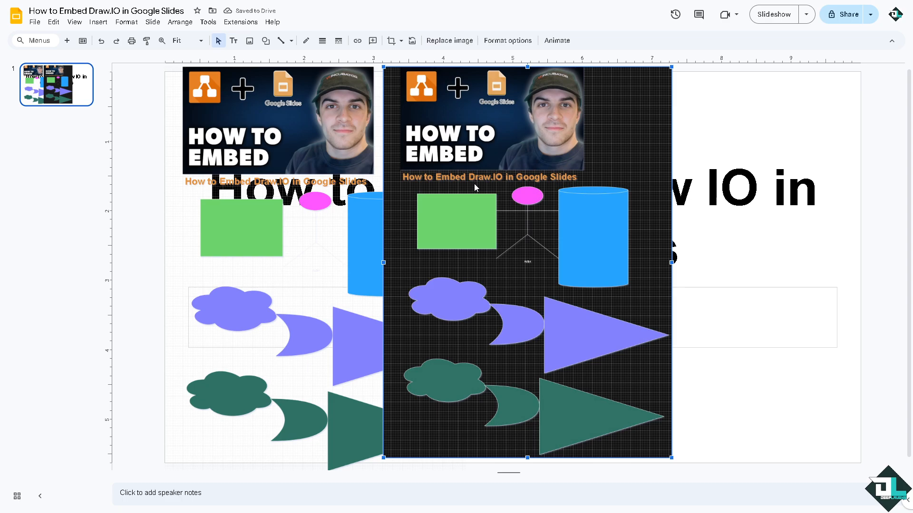
mouse_move(462, 189)
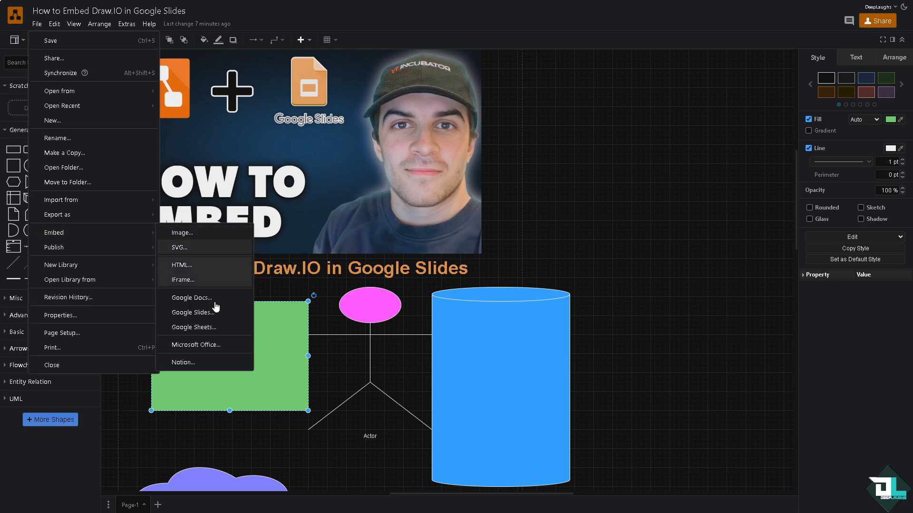
mouse_move(198, 316)
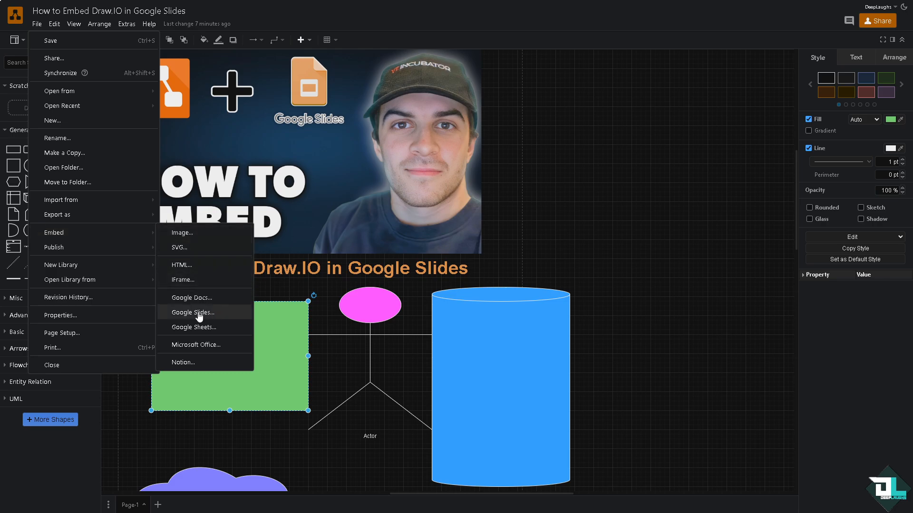
click(193, 312)
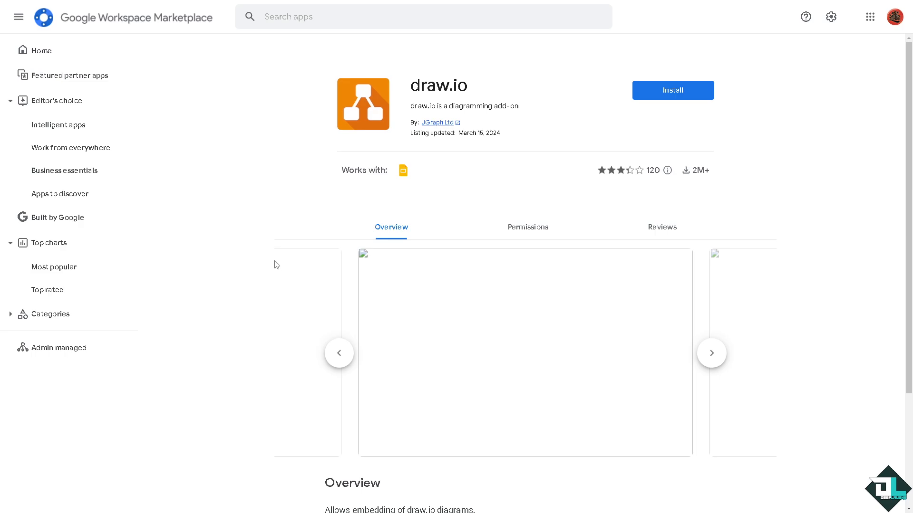
mouse_move(286, 219)
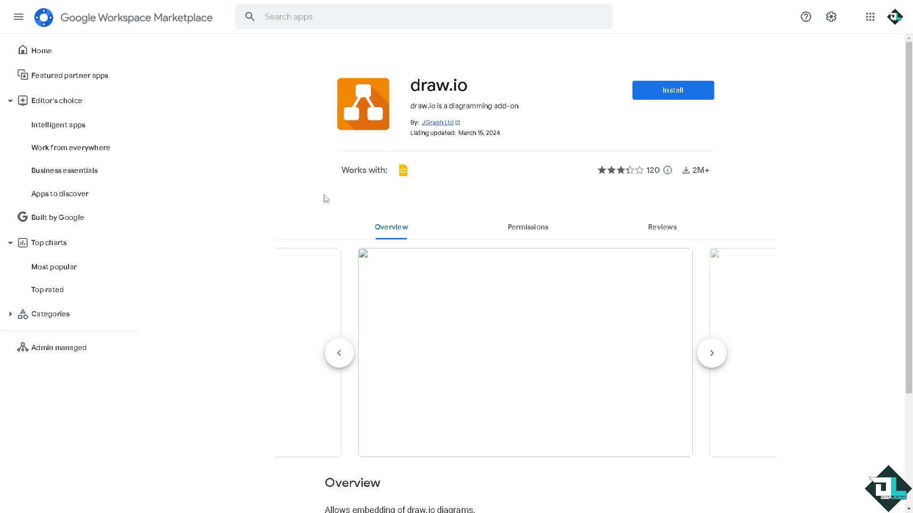
Attempt installing the draw.io add-on, dismiss the popup, and start the full-screen slideshow.
click(672, 90)
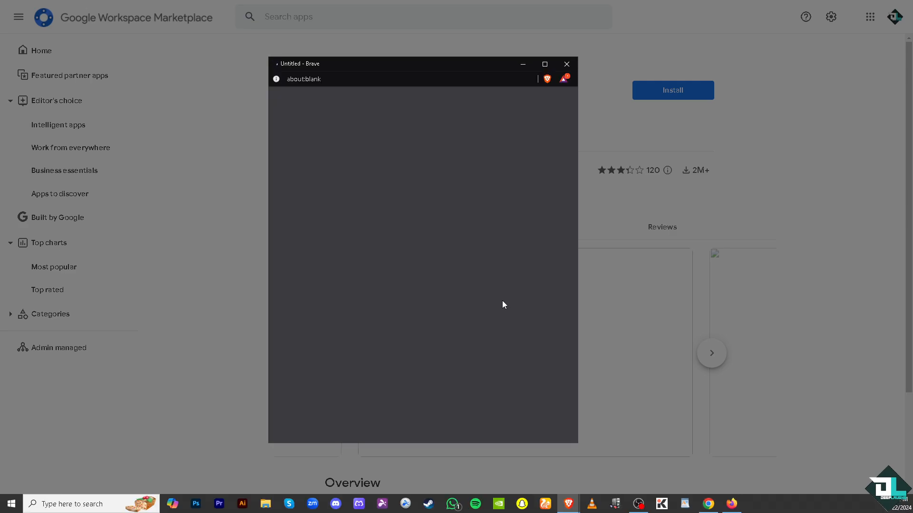
click(564, 64)
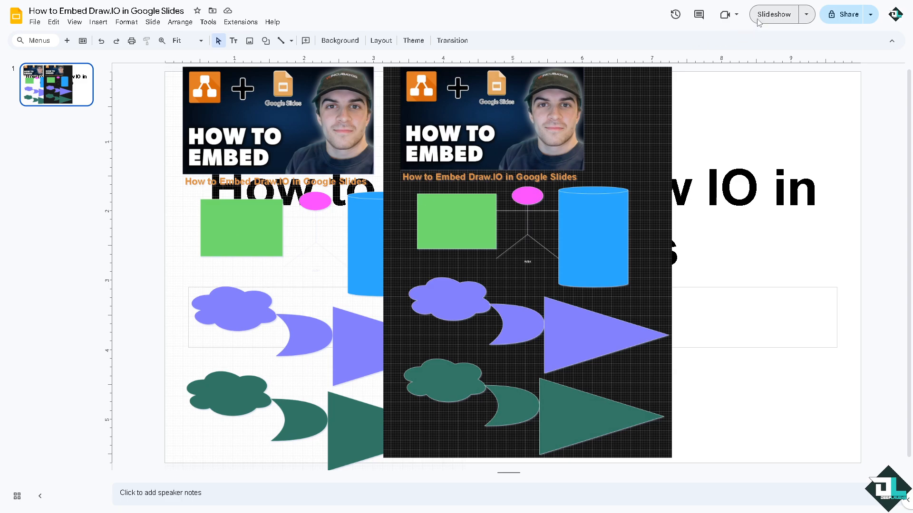
click(774, 15)
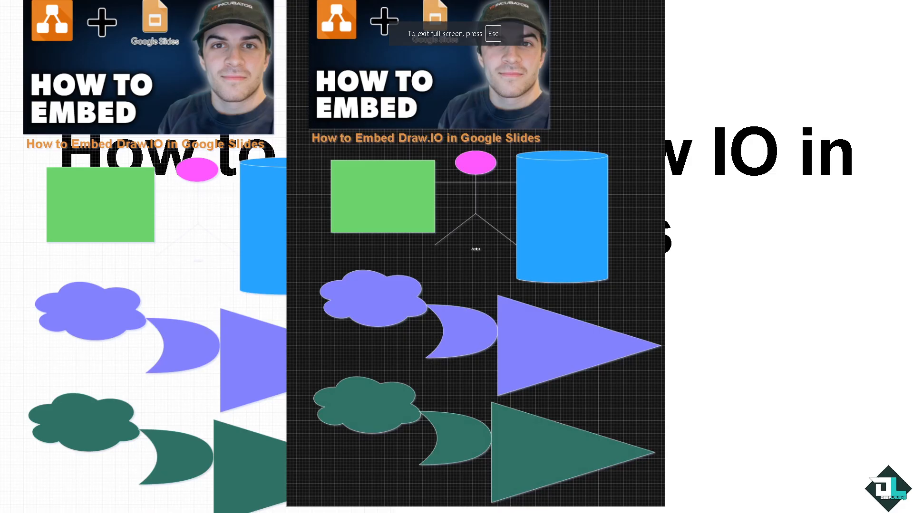